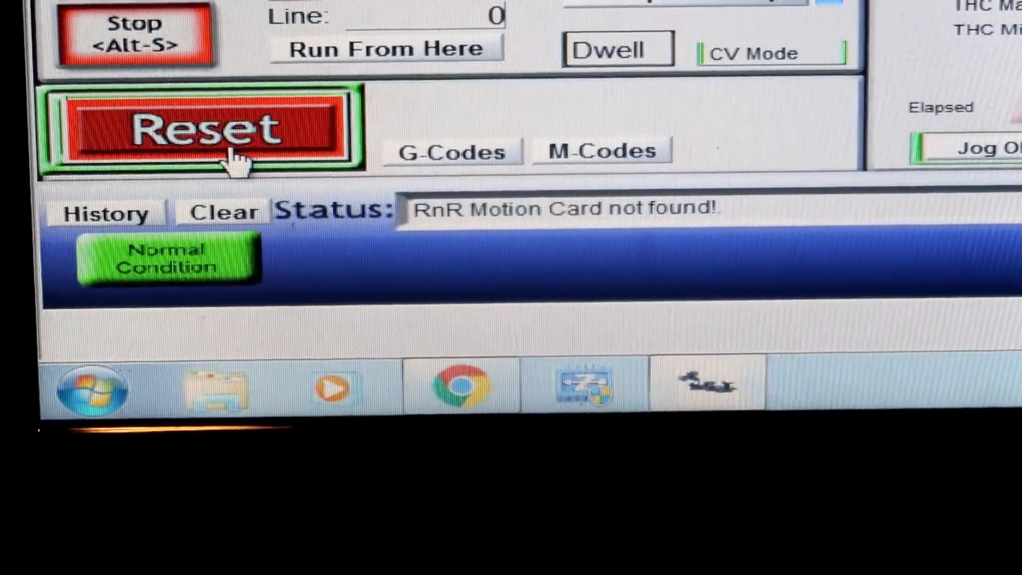
# Step: Reset the machine, clearing the motion-card error to an EStop status message
pyautogui.click(202, 127)
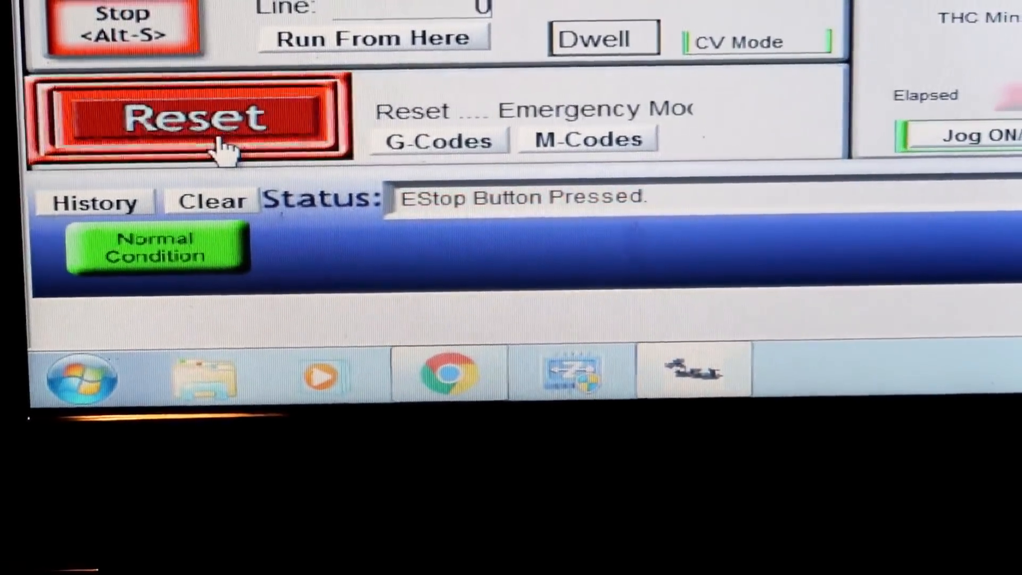